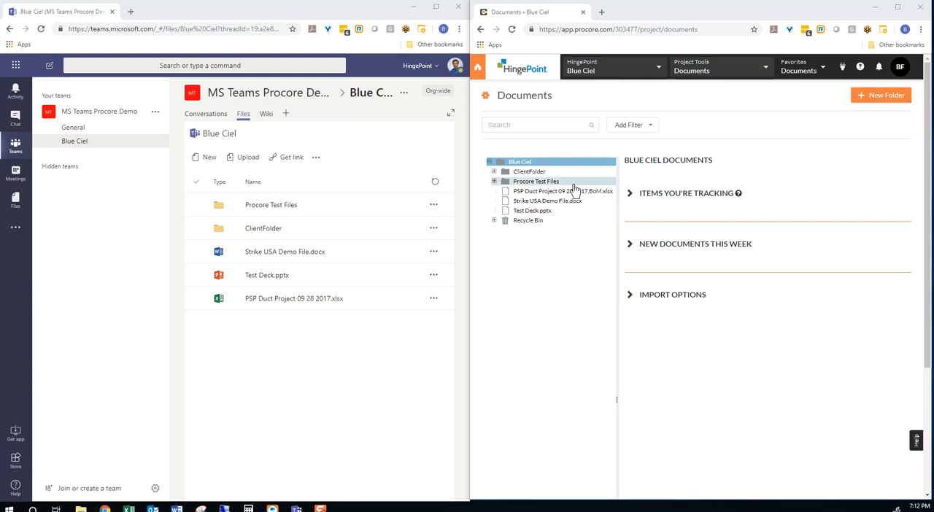
- Expand the tree four folders deep to the 4th level folder and view Elevator Shop Drawings.pdf details
{"action": "left_click", "coordinate": [494, 181]}
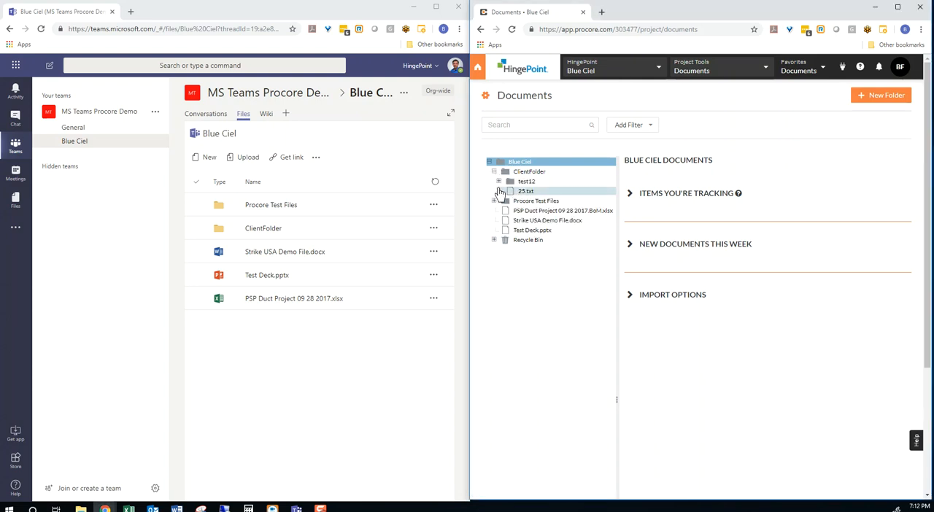
{"action": "left_click", "coordinate": [496, 181]}
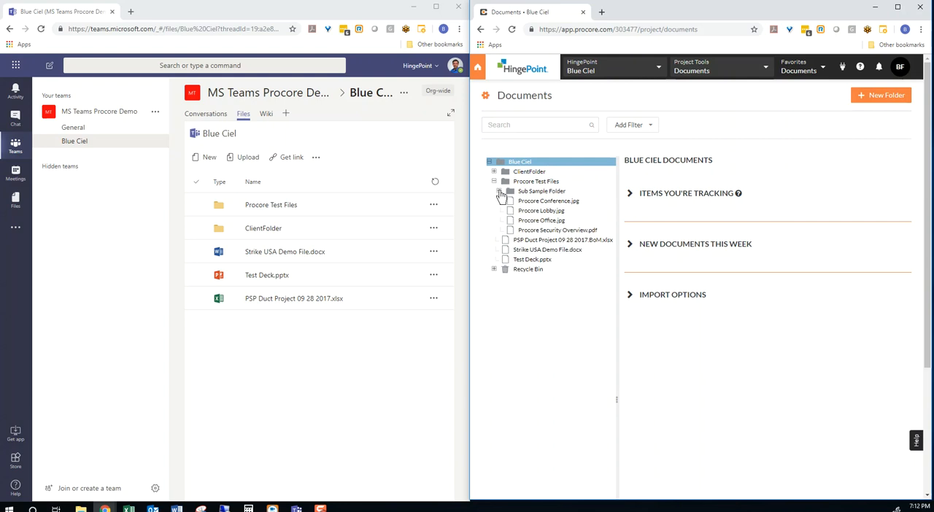
{"action": "left_click", "coordinate": [502, 202]}
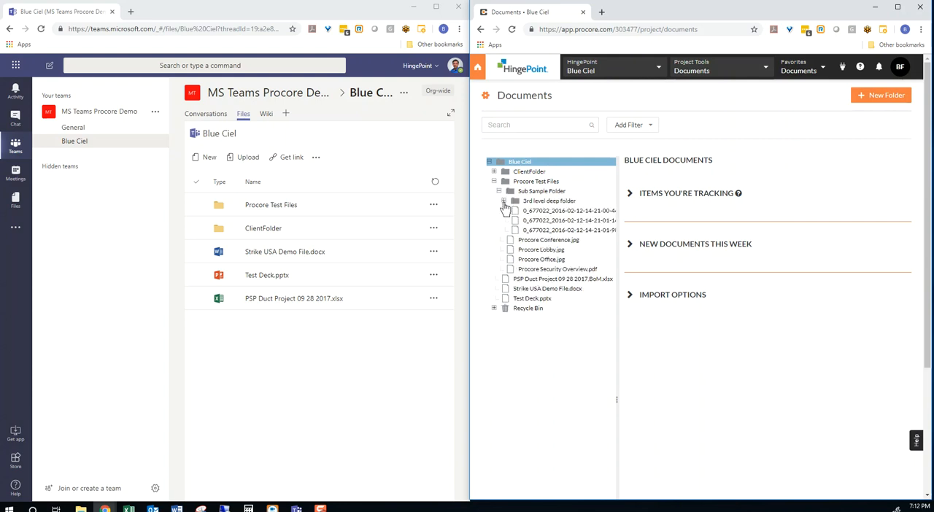
{"action": "left_click", "coordinate": [504, 201]}
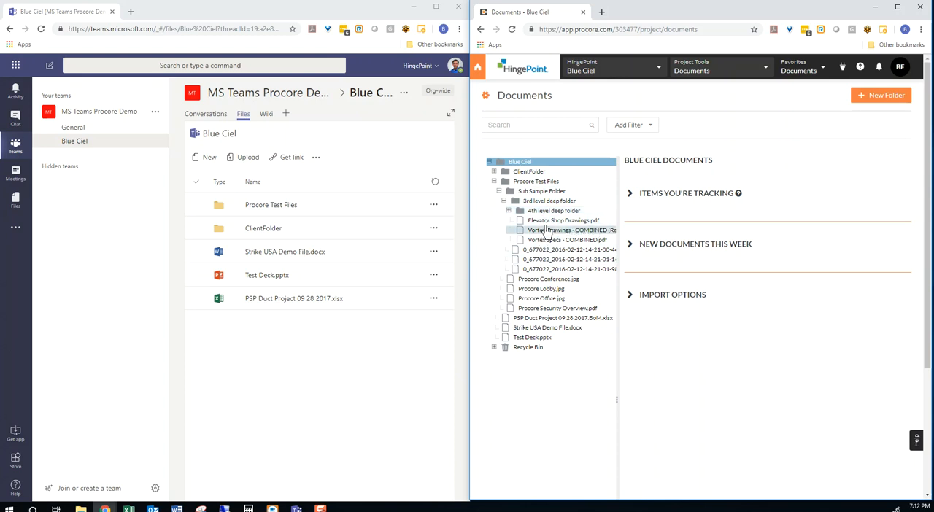
{"action": "left_click", "coordinate": [563, 221]}
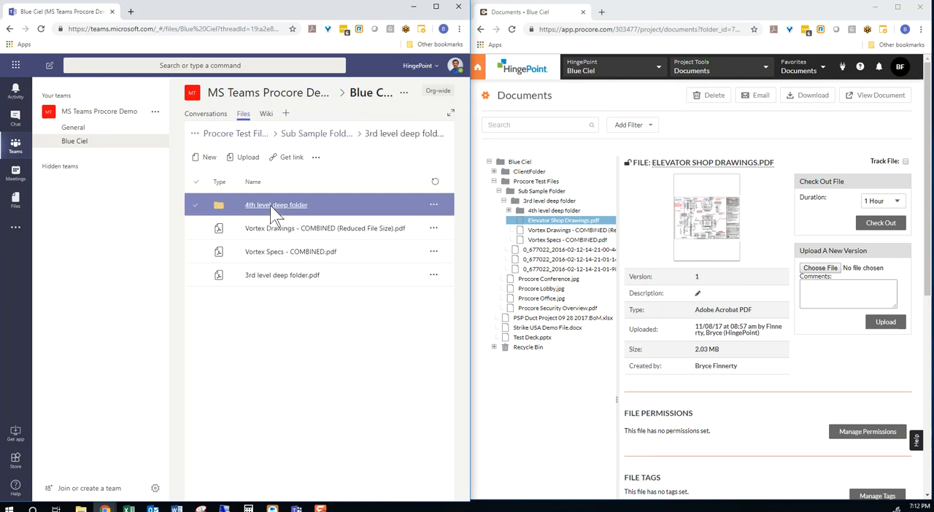
- Preview and close the Vortex Drawings combined PDF, then return to Blue Ciel's top-level files
{"action": "left_click", "coordinate": [324, 228]}
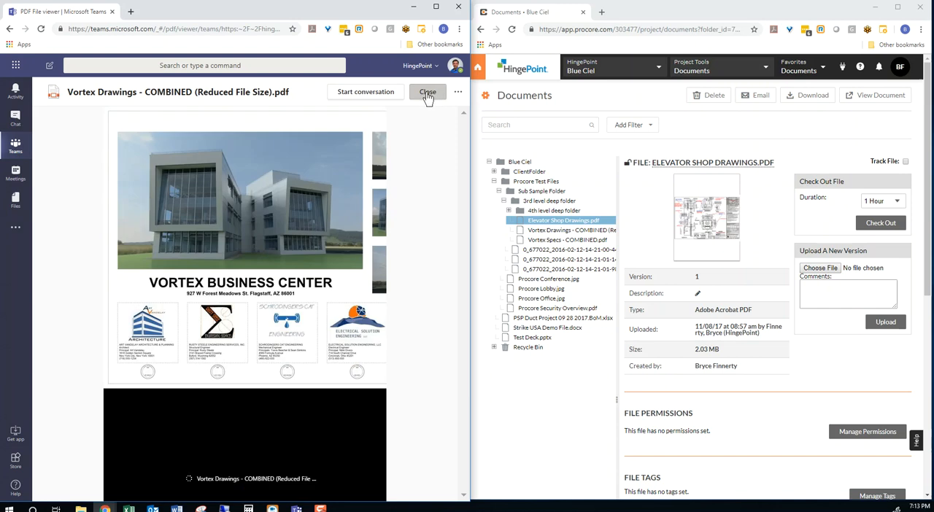
{"action": "left_click", "coordinate": [427, 92]}
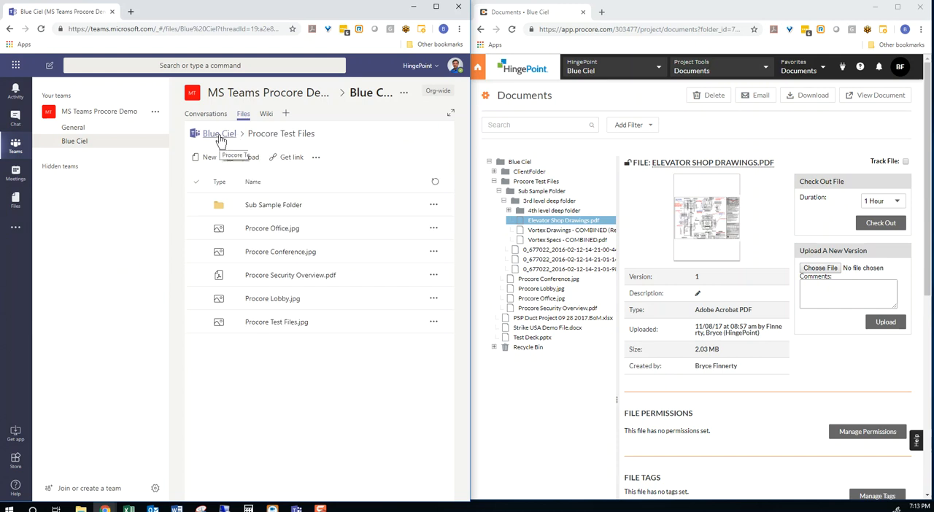
{"action": "left_click", "coordinate": [219, 134]}
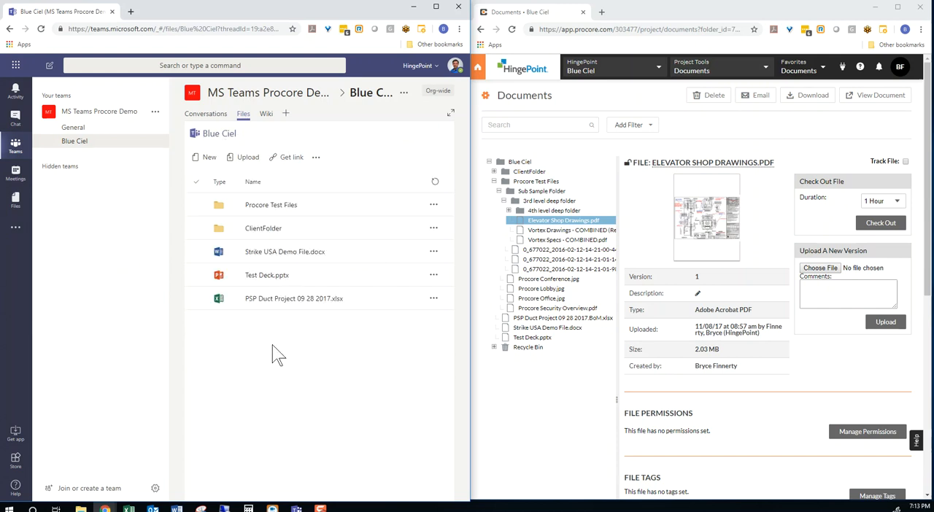
{"action": "mouse_move", "coordinate": [210, 161]}
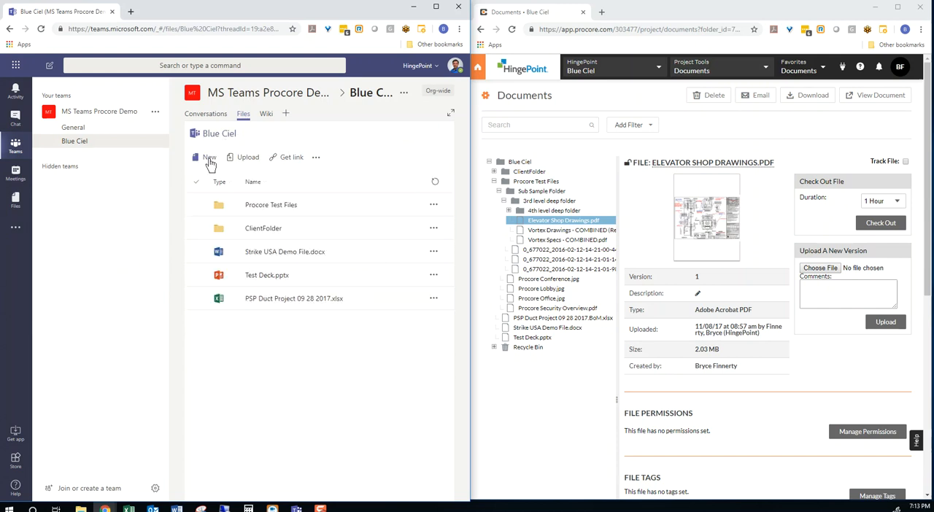
- Create a folder named 'New Folder' via New > Folder in the Blue Ciel files
{"action": "left_click", "coordinate": [208, 157]}
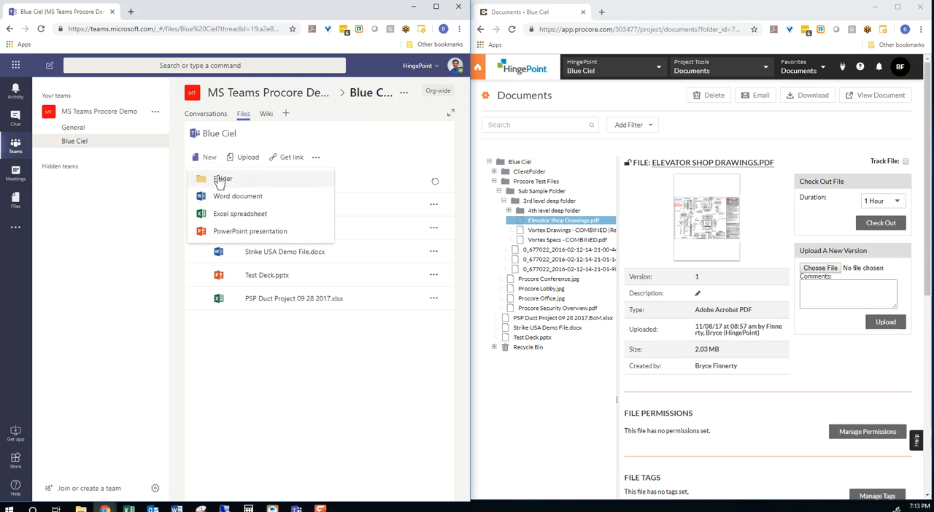
{"action": "left_click", "coordinate": [222, 179]}
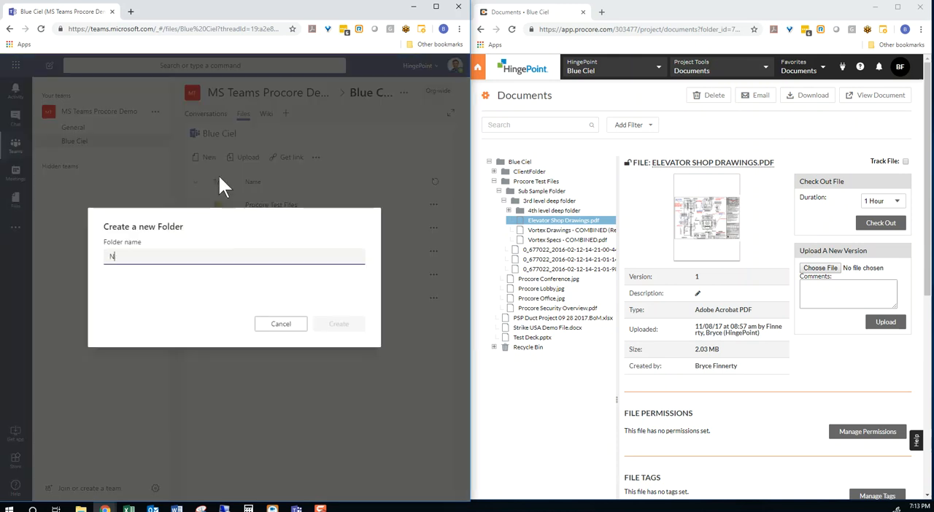
{"action": "type", "text": "ew Folder"}
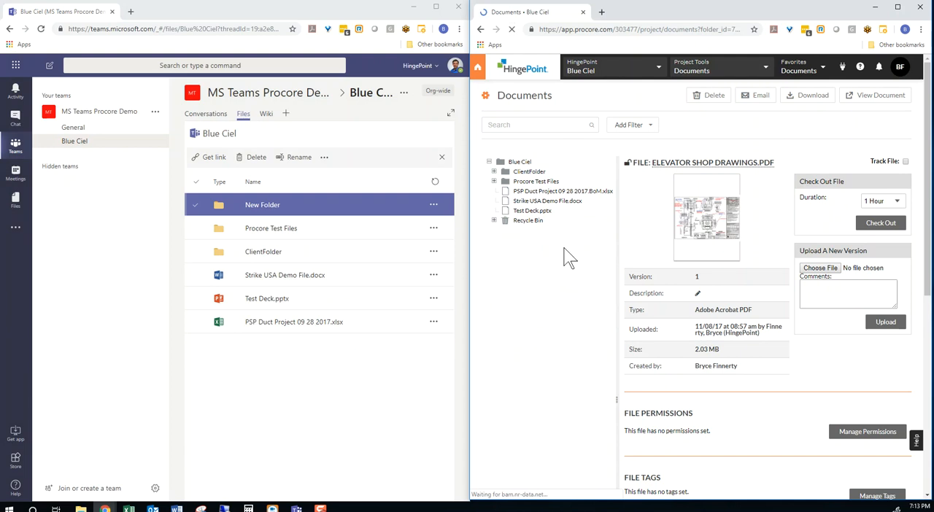
- Expand Procore Test Files to reveal the synced New Folder 2 and bring up Strike USA Demo File.docx
{"action": "left_click", "coordinate": [495, 181]}
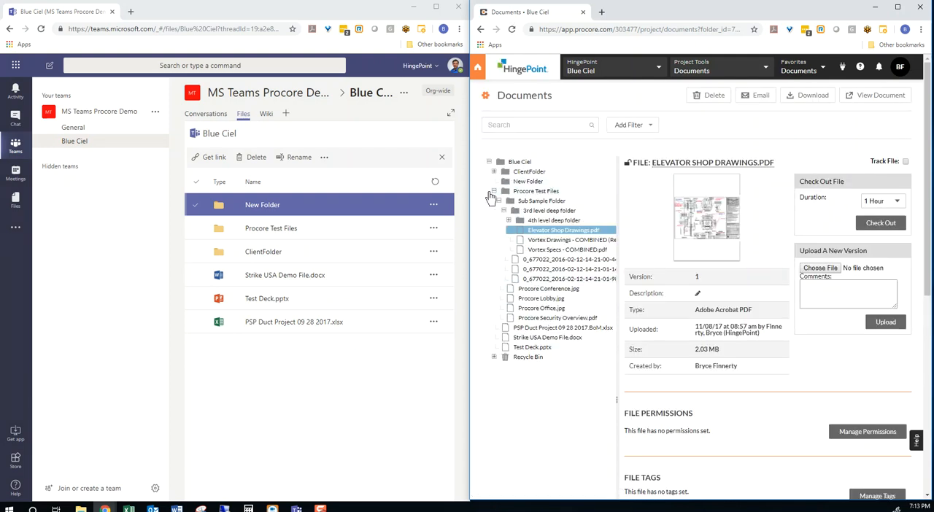
{"action": "left_click", "coordinate": [493, 191]}
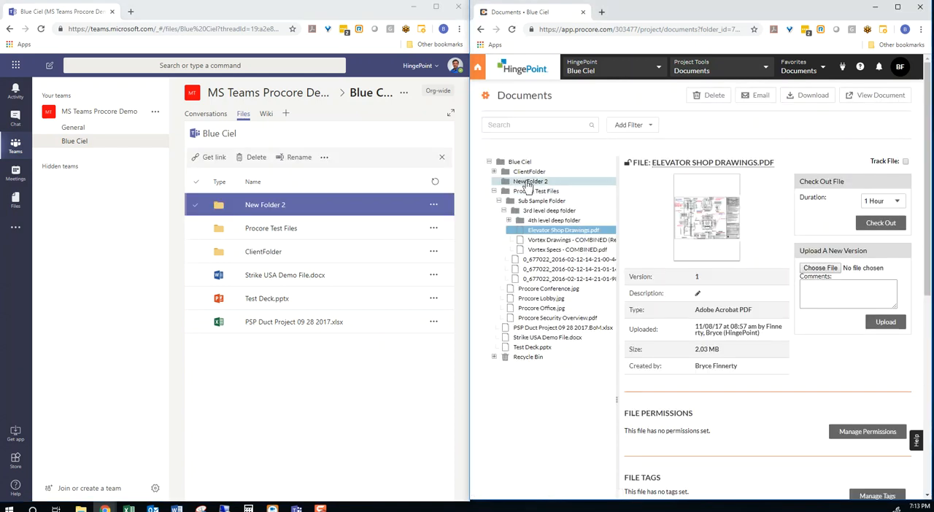
{"action": "left_click", "coordinate": [494, 192]}
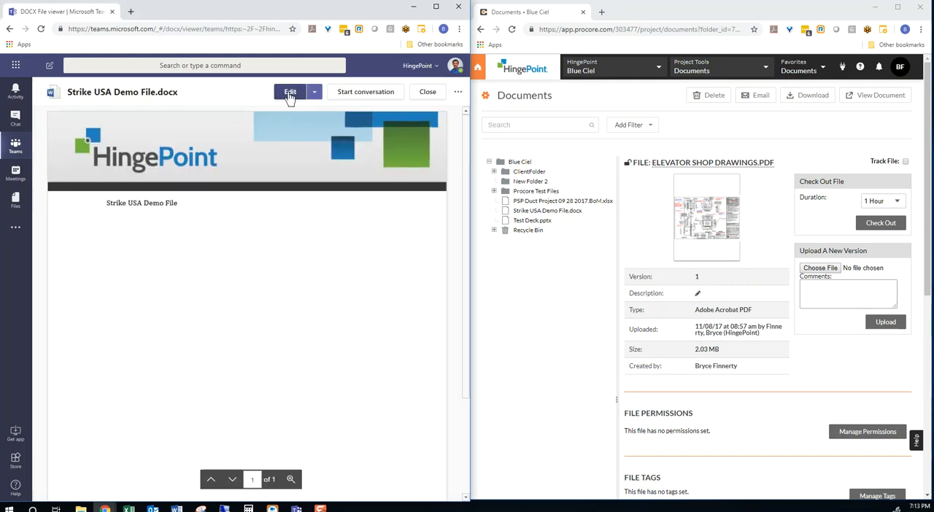
- Edit Strike USA Demo File to add the line 'Add a new line of text', confirm Saved, and close it
{"action": "left_click", "coordinate": [289, 92]}
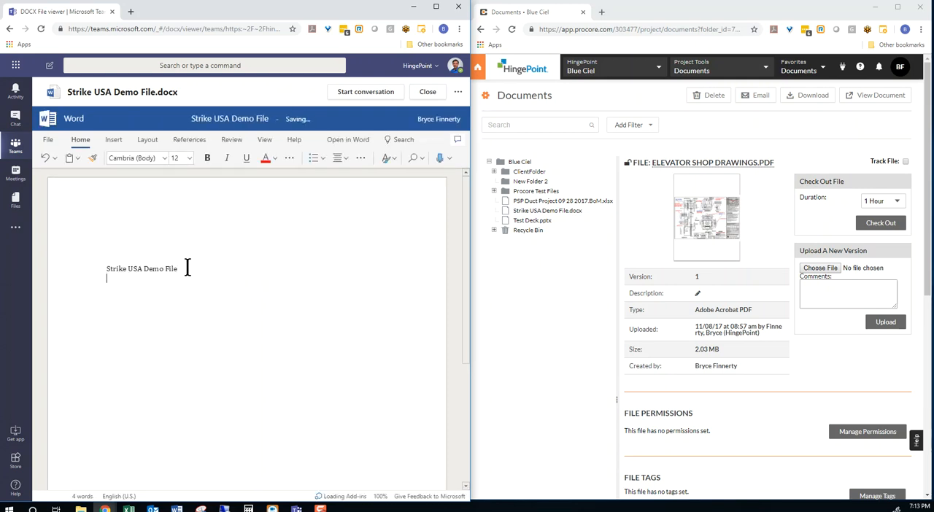
{"action": "type", "text": "Add a me"}
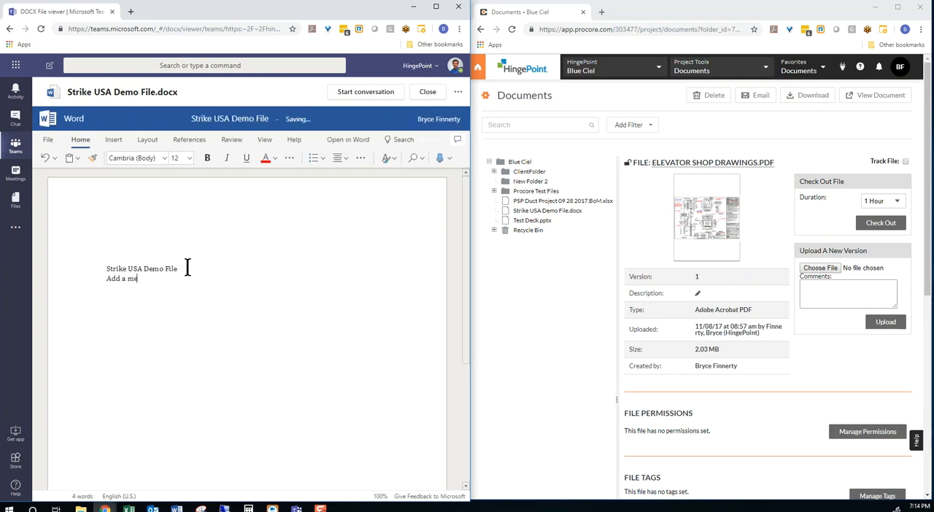
{"action": "key", "text": "BackSpace"}
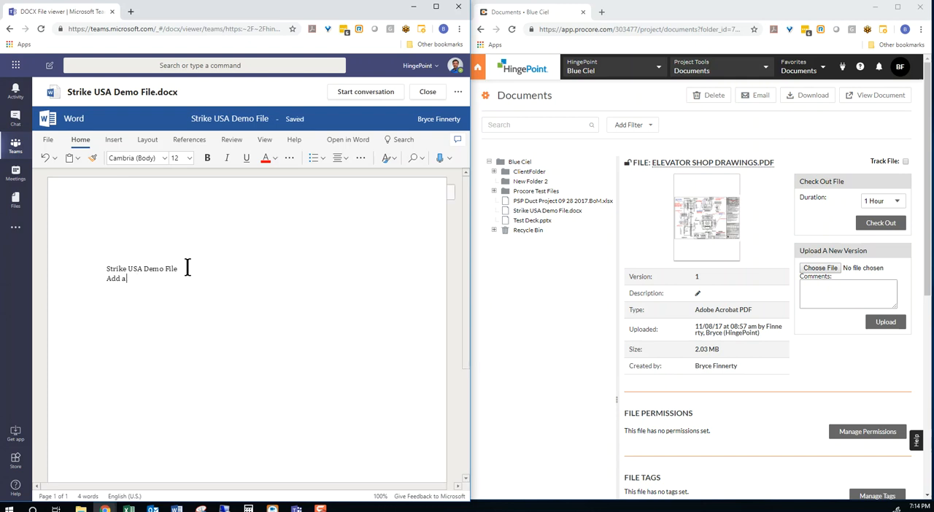
{"action": "type", "text": "new line of text"}
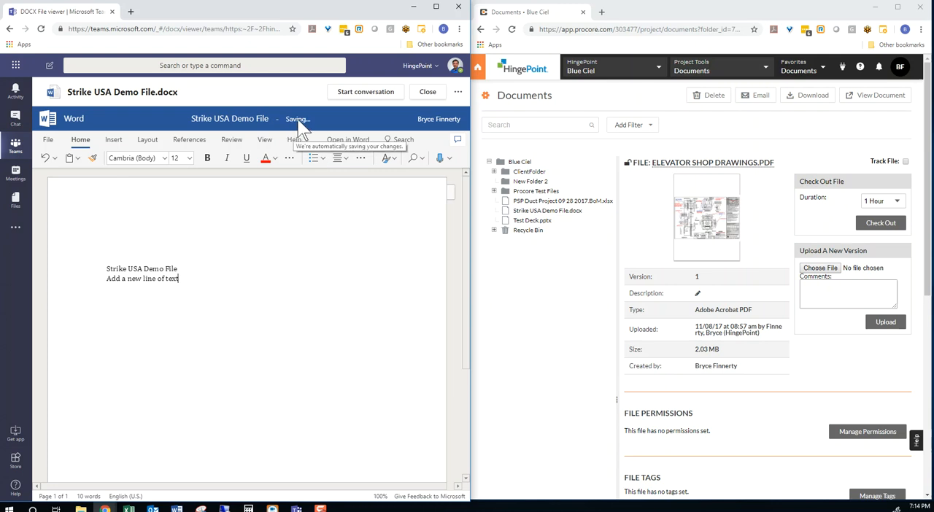
{"action": "left_click", "coordinate": [427, 91]}
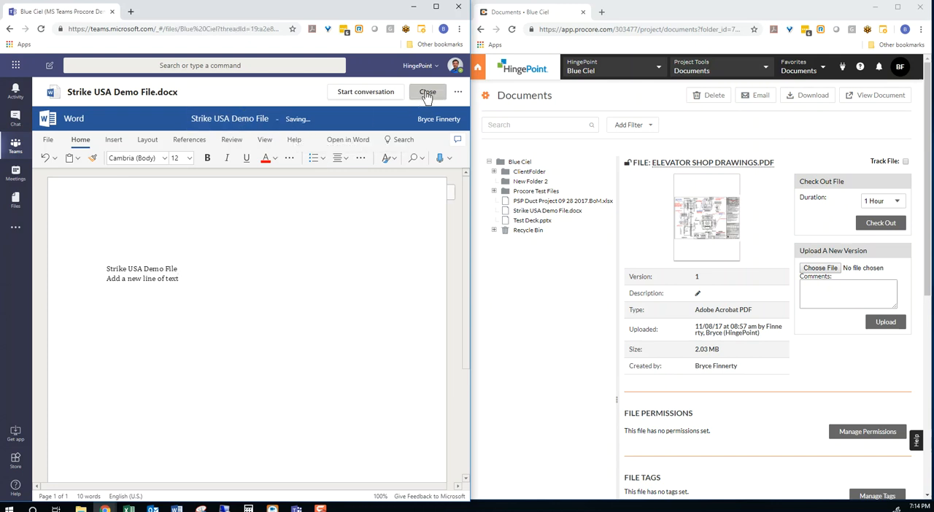
{"action": "left_click", "coordinate": [430, 90]}
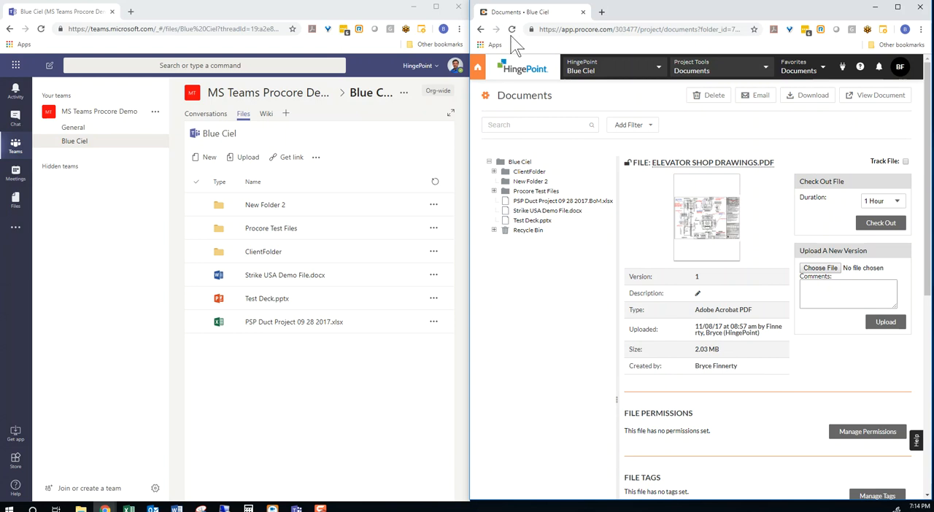
- Reload Procore and view Strike USA Demo File.docx details at version 12, uploaded via connector
{"action": "left_click", "coordinate": [513, 29]}
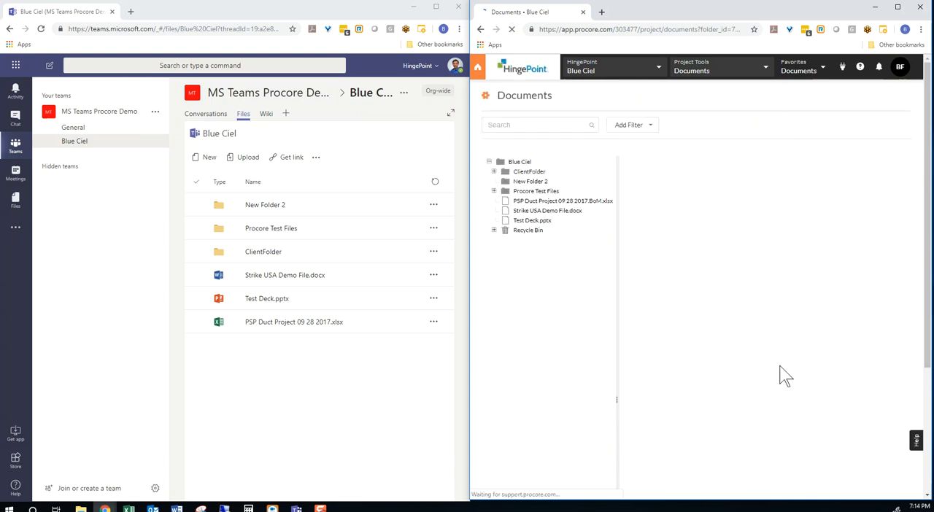
{"action": "left_click", "coordinate": [564, 230]}
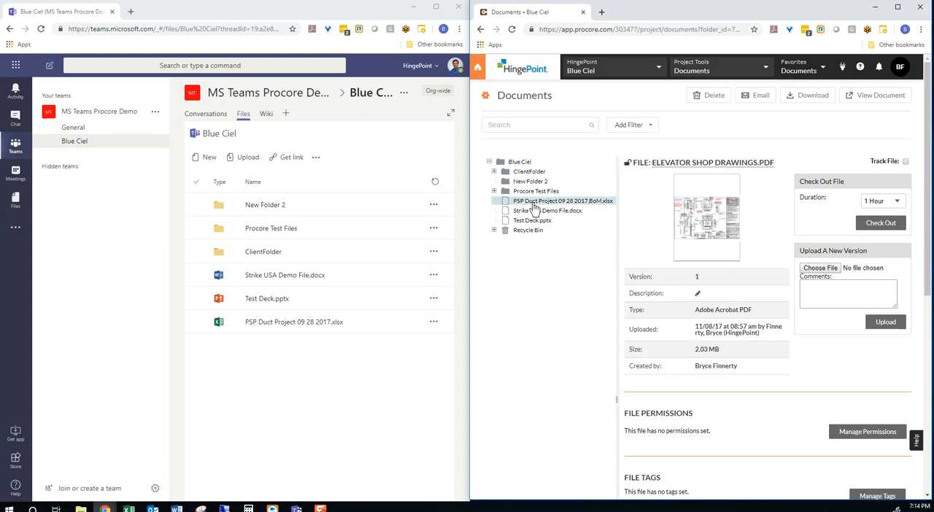
{"action": "left_click", "coordinate": [548, 211]}
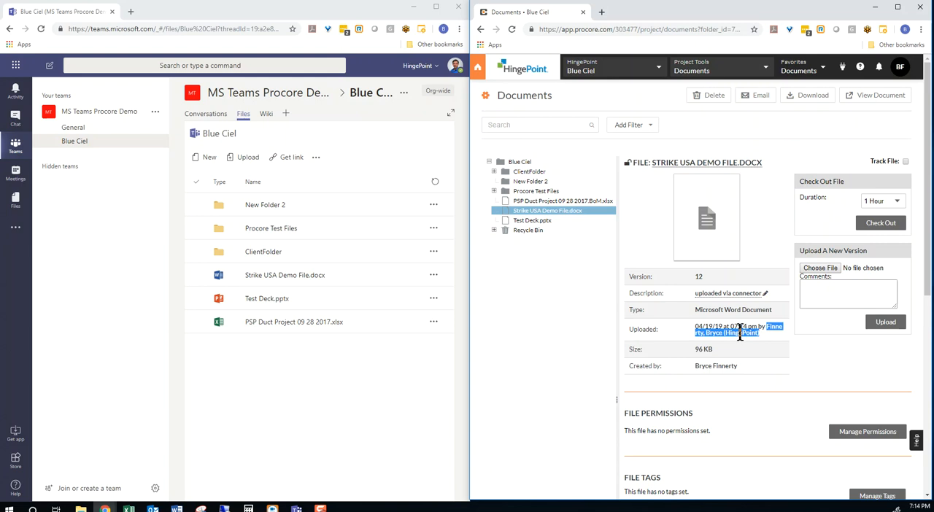
{"action": "mouse_move", "coordinate": [712, 365]}
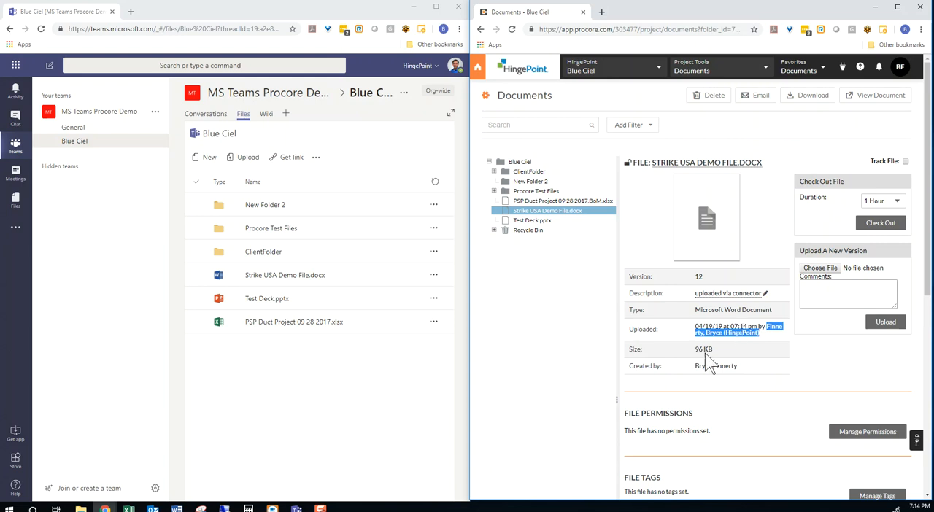
- Delete New Folder 2 from the Procore tree and collapse the Recycle Bin afterwards
{"action": "left_click", "coordinate": [531, 181]}
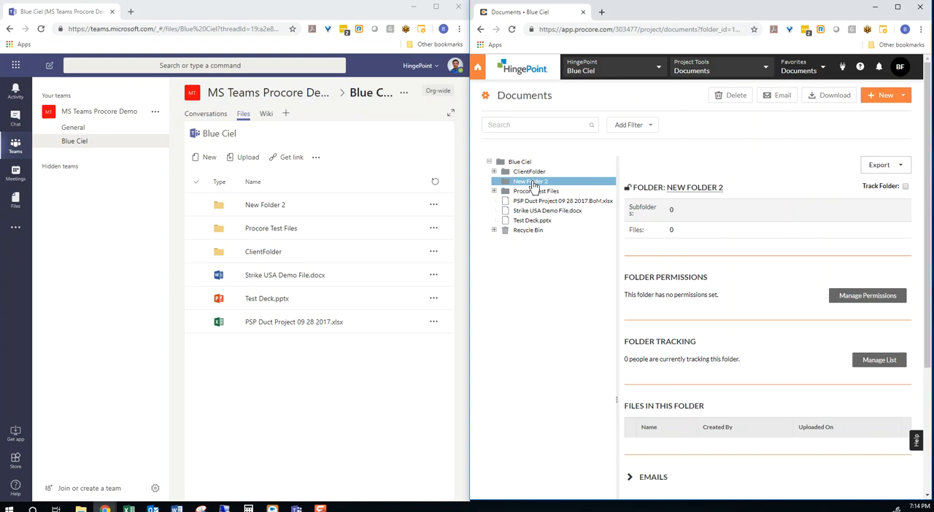
{"action": "right_click", "coordinate": [531, 181]}
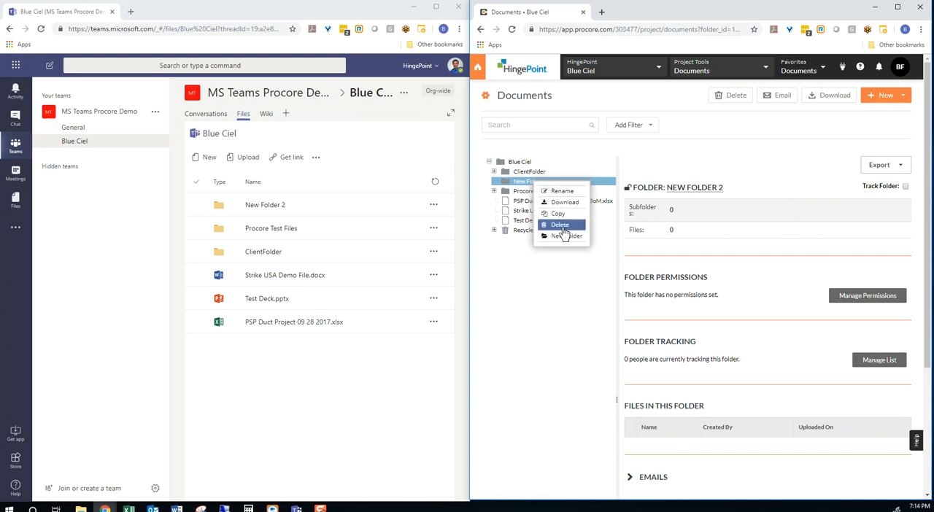
{"action": "left_click", "coordinate": [560, 225]}
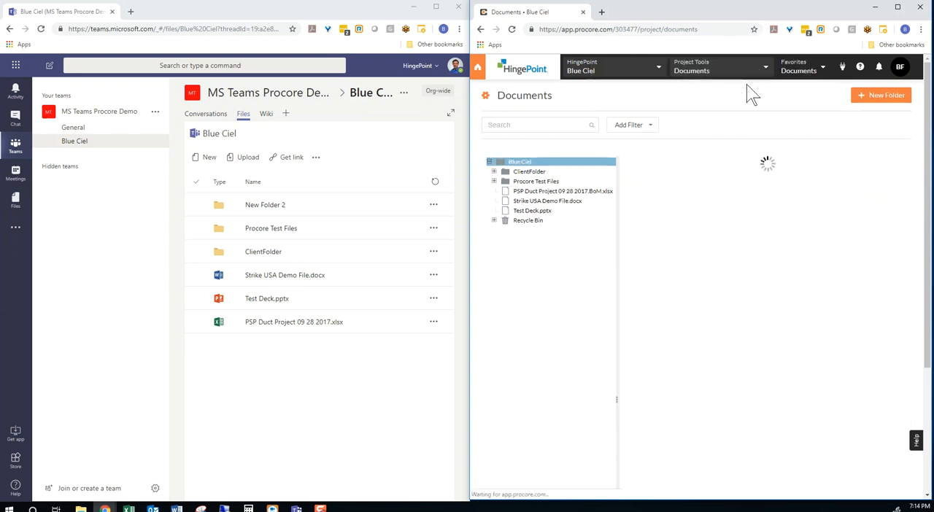
{"action": "left_click", "coordinate": [266, 204]}
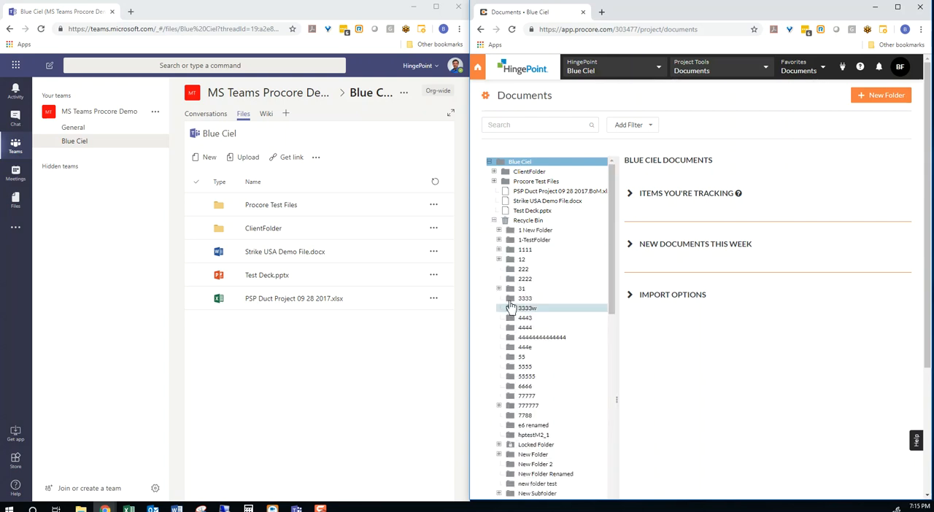
{"action": "left_click", "coordinate": [494, 161]}
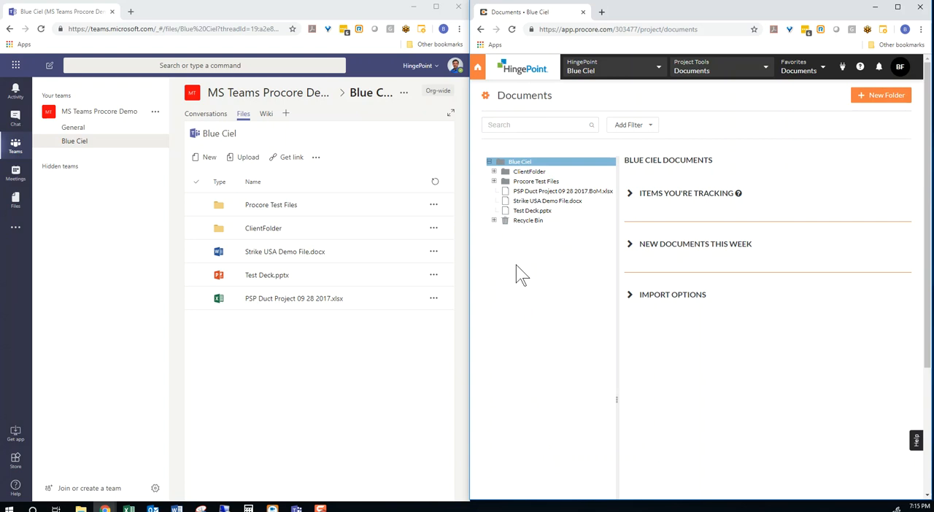